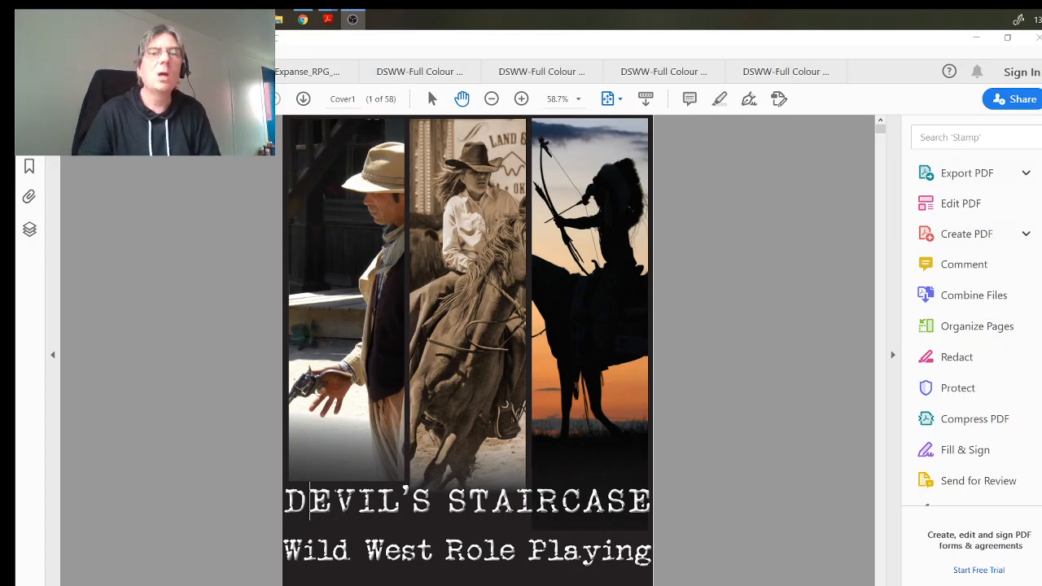
pyautogui.moveTo(484, 418)
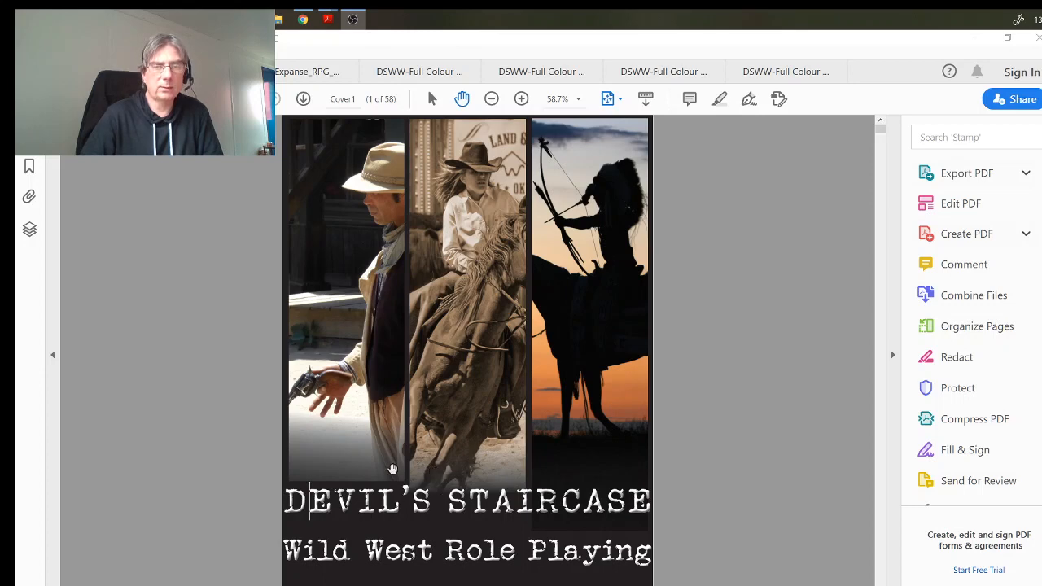
pyautogui.moveTo(438, 399)
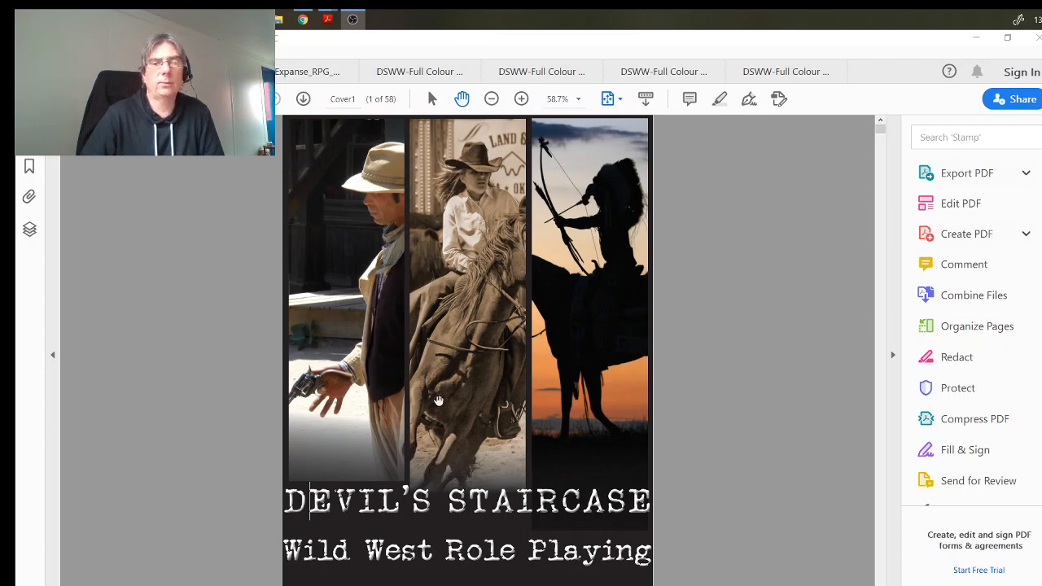
pyautogui.moveTo(429, 379)
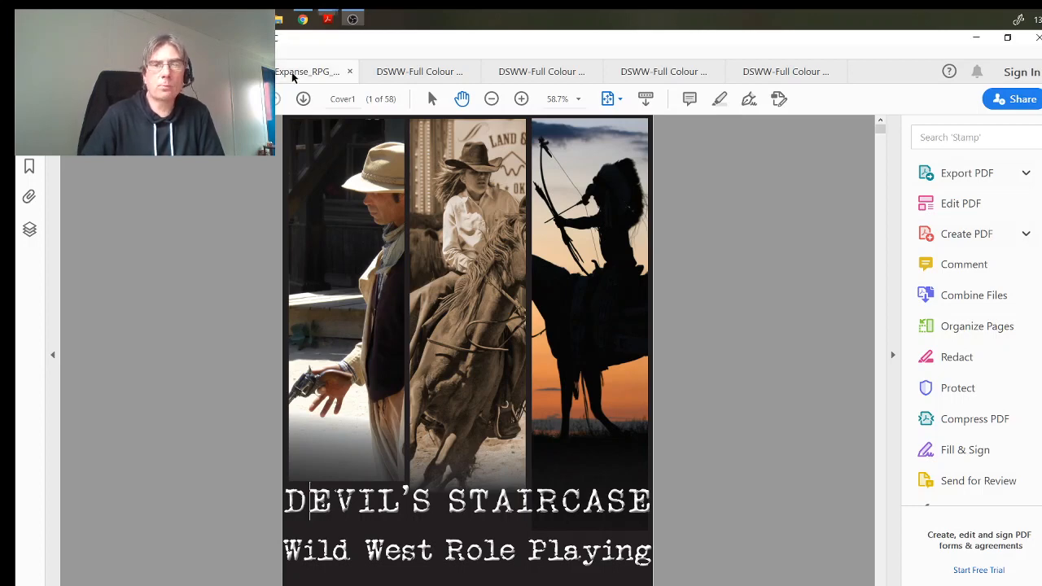
# Step: Glance at the Expanse quickstart tab, then return to the Devil's Staircase rulebook
pyautogui.click(307, 71)
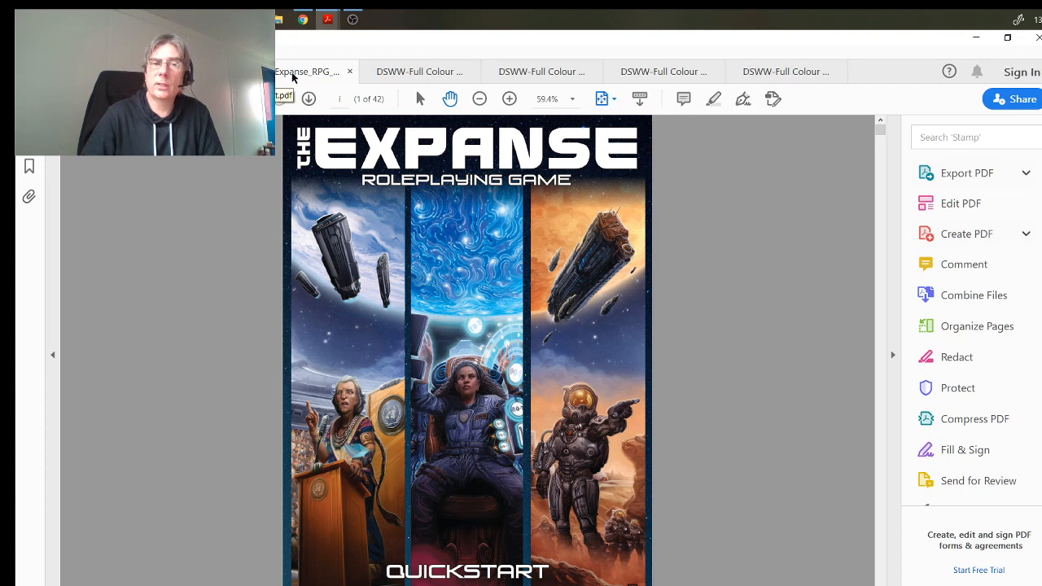
pyautogui.click(419, 71)
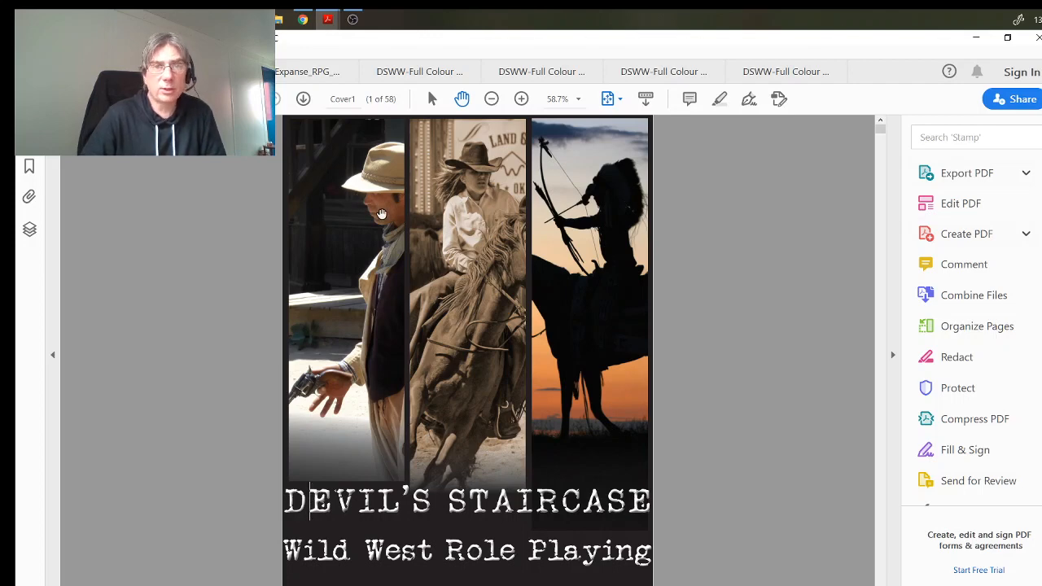
pyautogui.moveTo(401, 204)
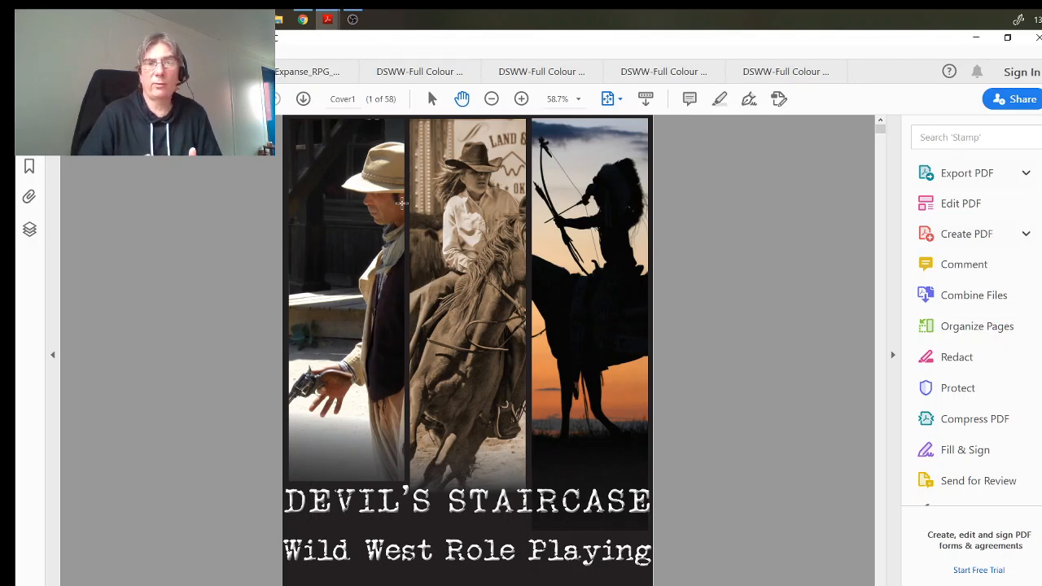
pyautogui.moveTo(446, 117)
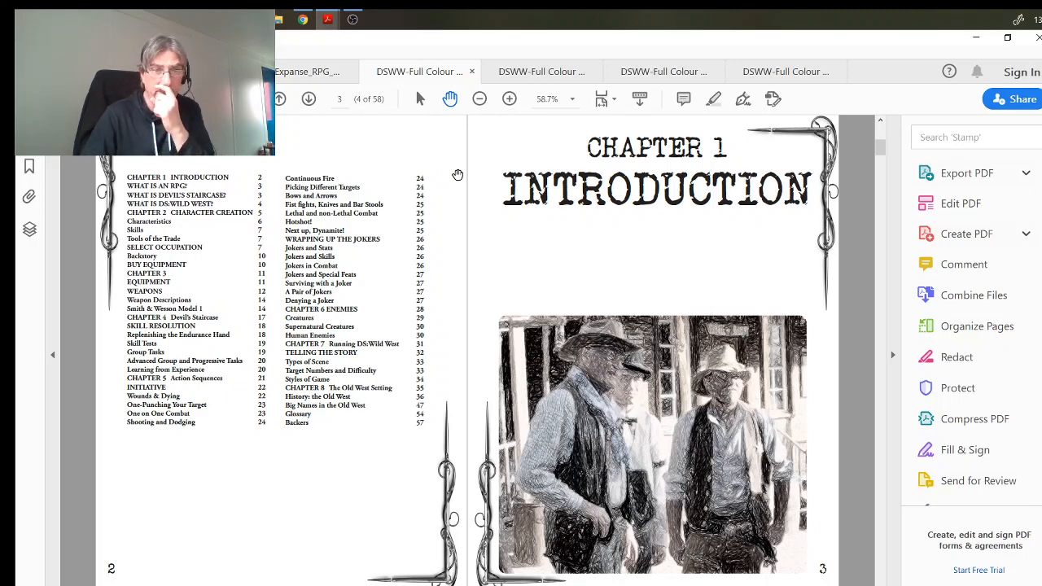
pyautogui.moveTo(400, 184)
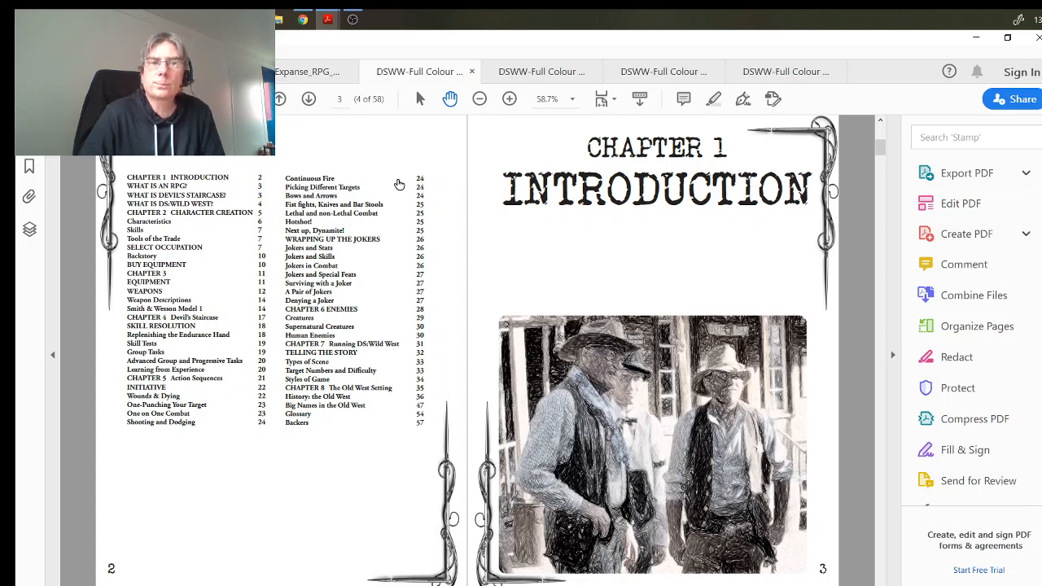
pyautogui.moveTo(443, 310)
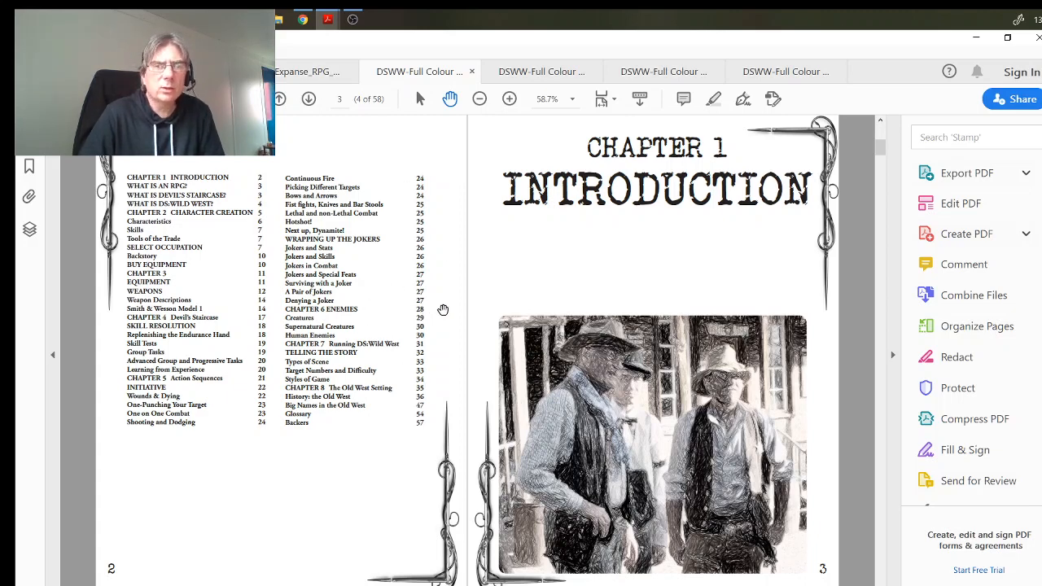
pyautogui.moveTo(279, 232)
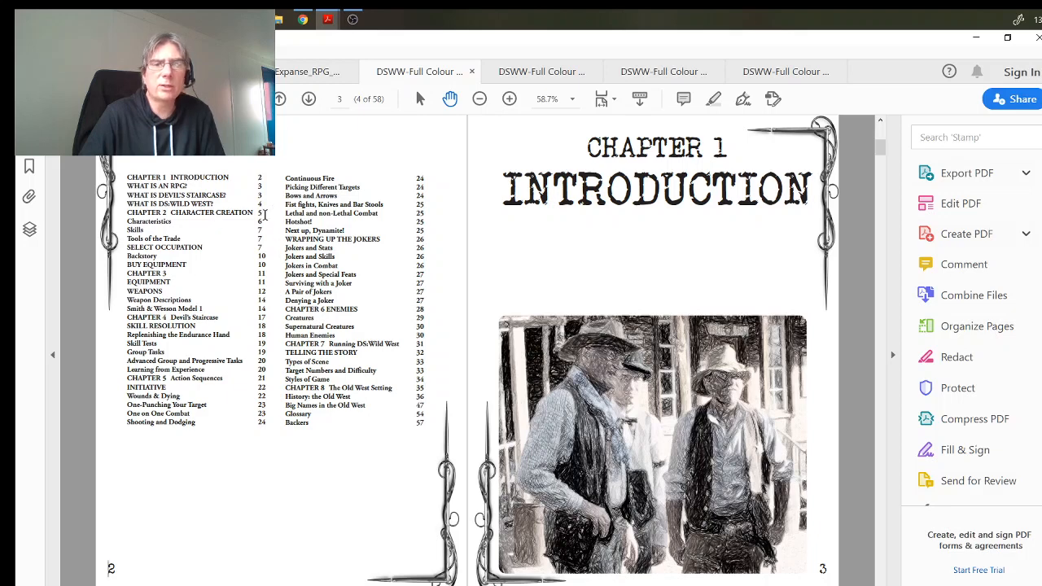
pyautogui.moveTo(269, 244)
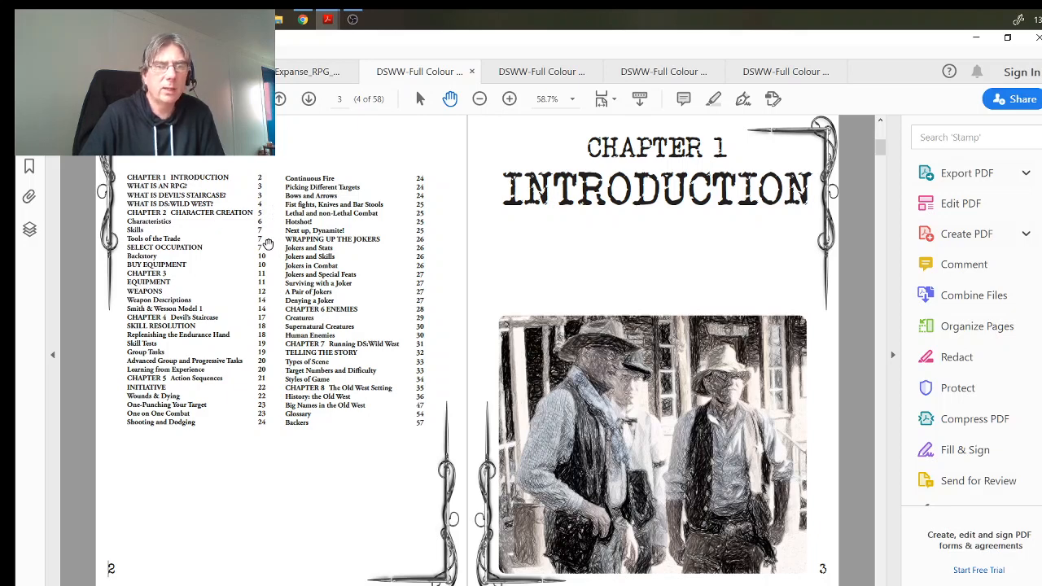
pyautogui.moveTo(273, 320)
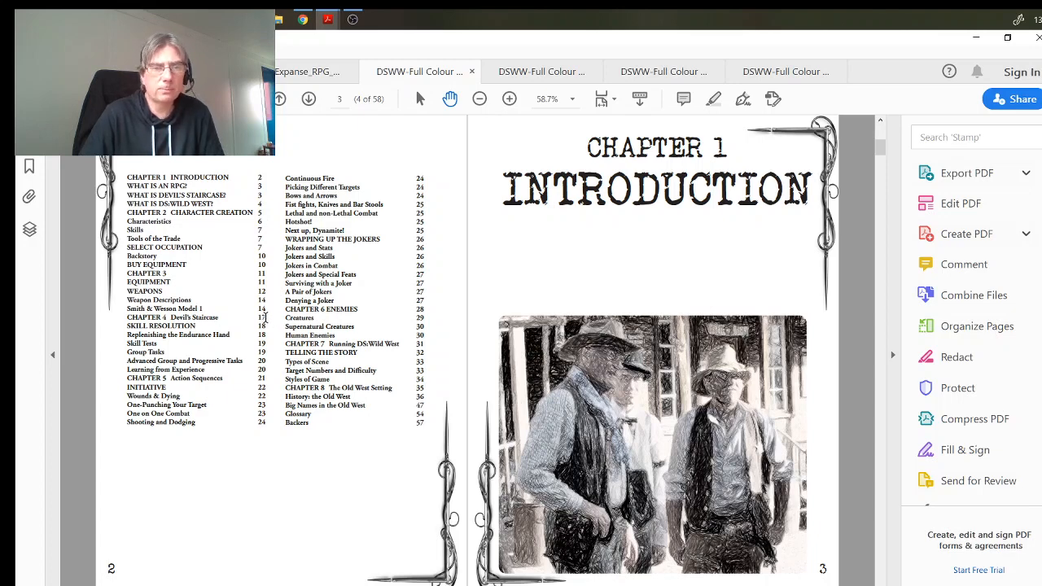
pyautogui.moveTo(397, 160)
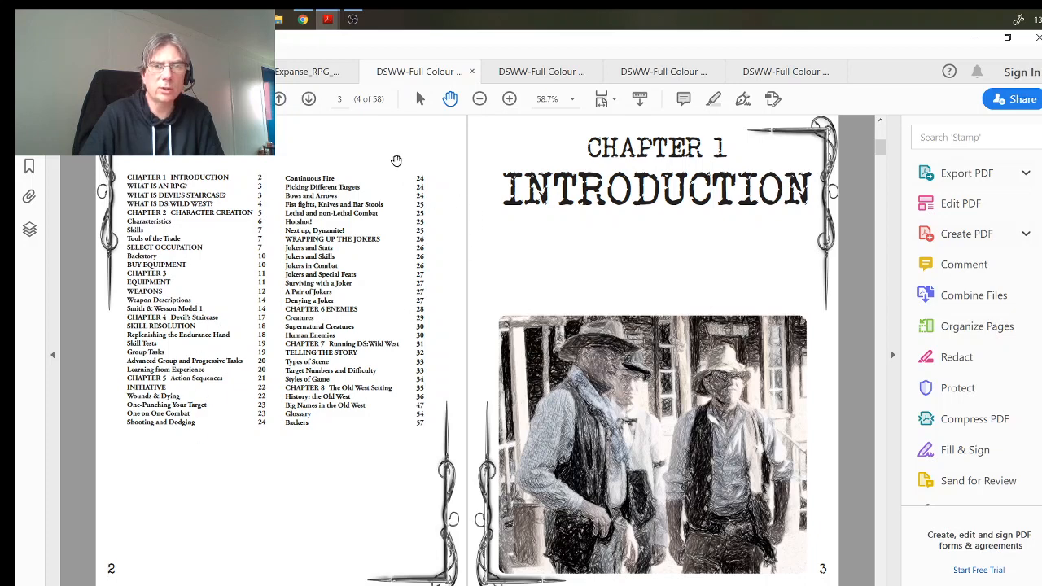
pyautogui.moveTo(343, 286)
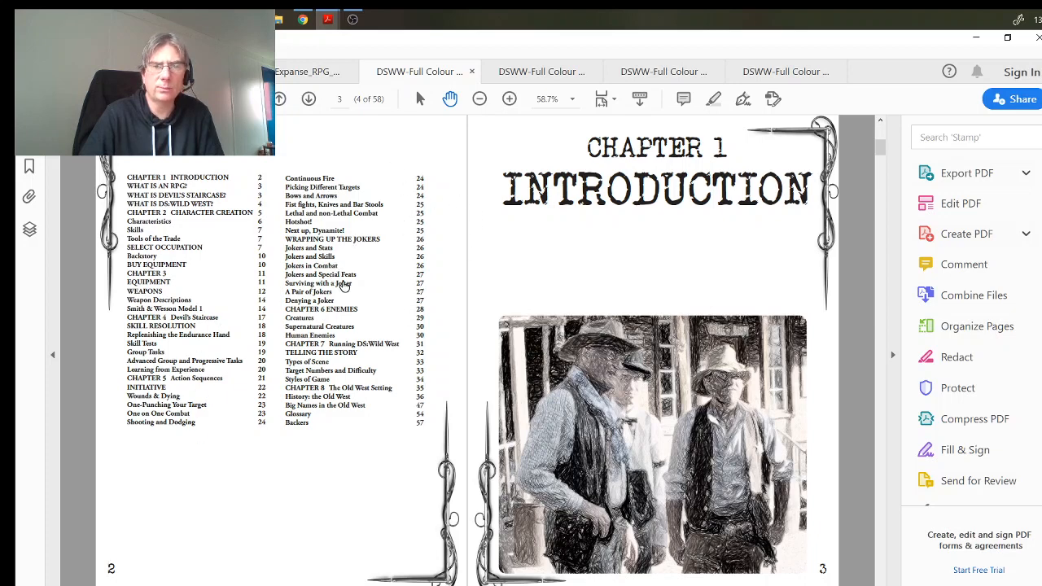
pyautogui.moveTo(429, 300)
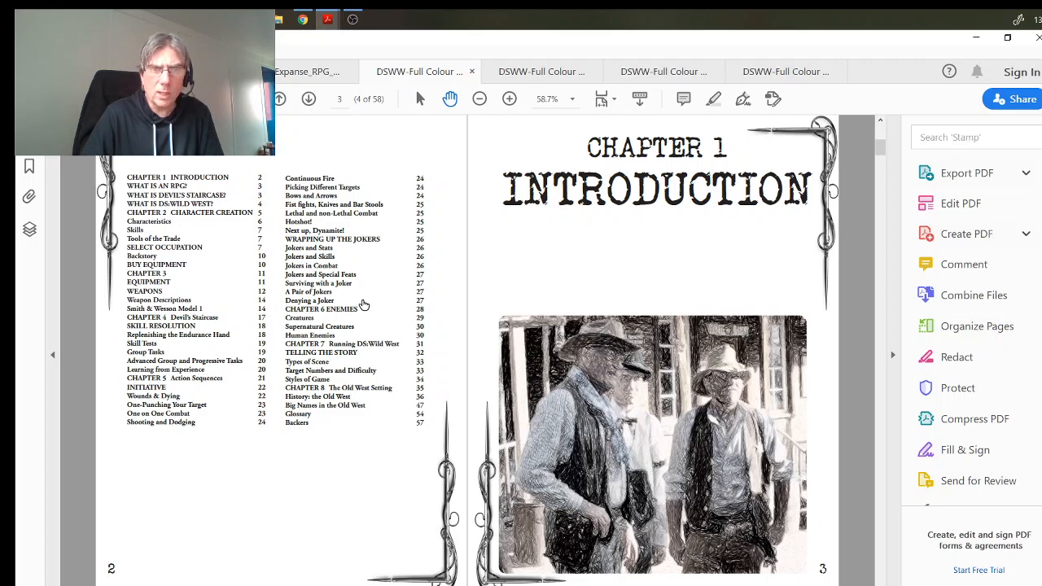
pyautogui.moveTo(414, 346)
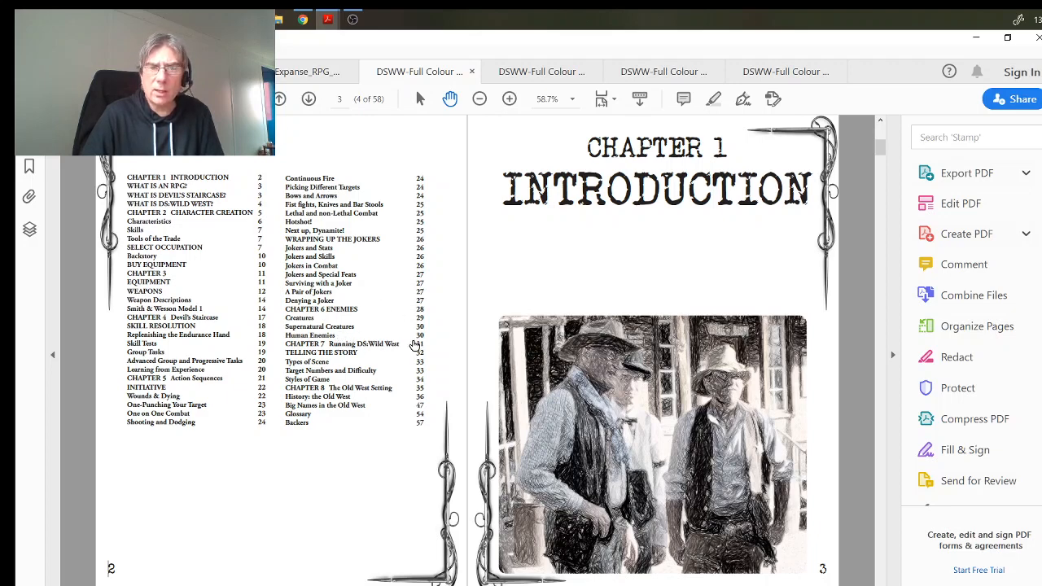
pyautogui.moveTo(417, 350)
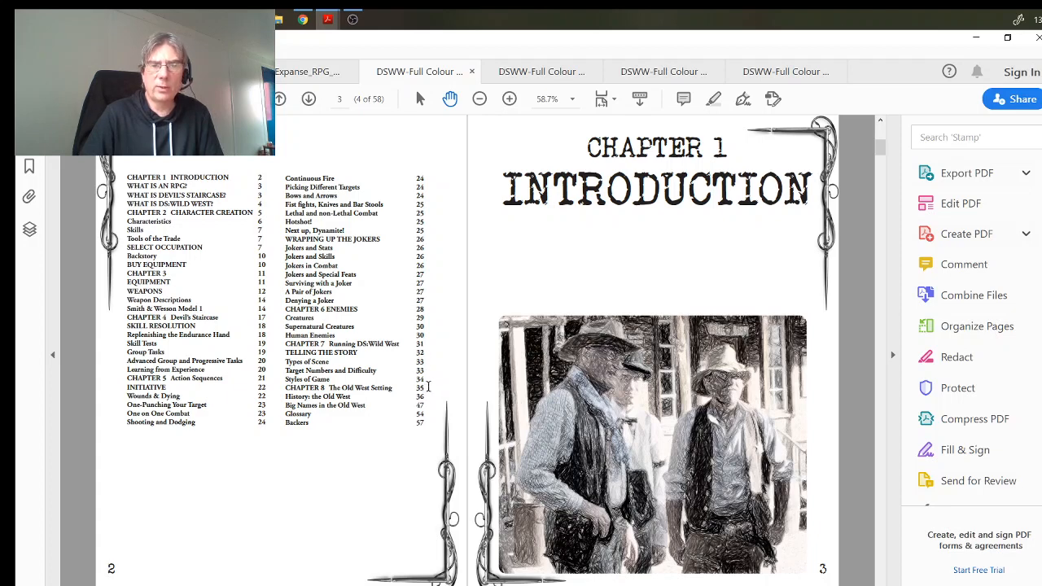
pyautogui.moveTo(427, 385)
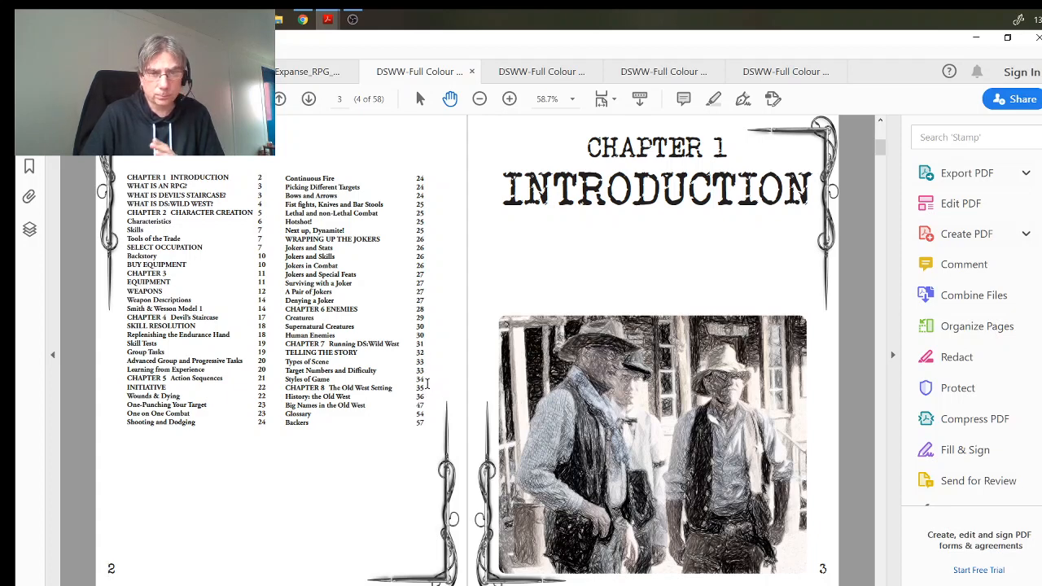
pyautogui.moveTo(383, 395)
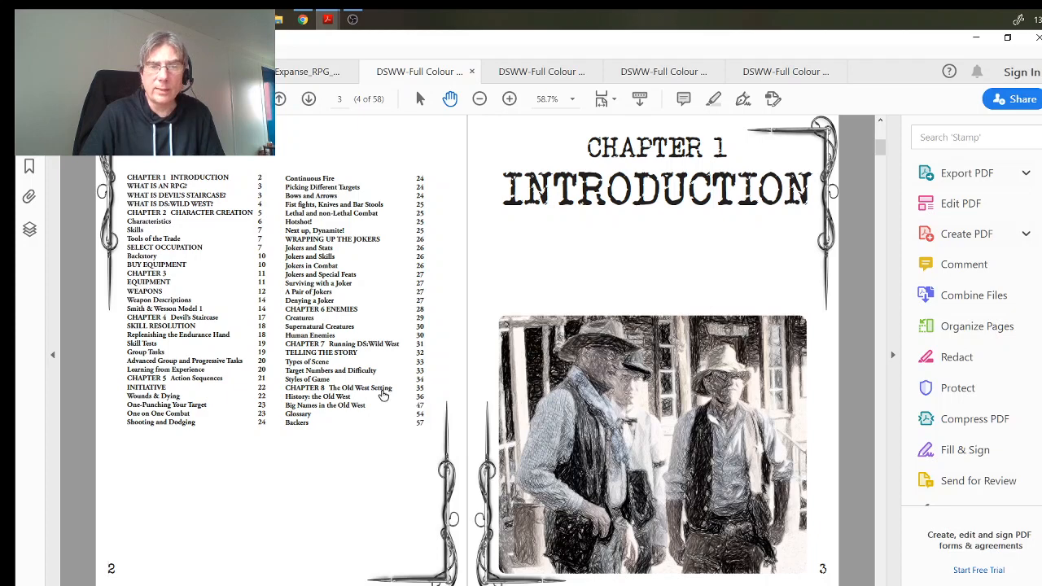
pyautogui.moveTo(424, 387)
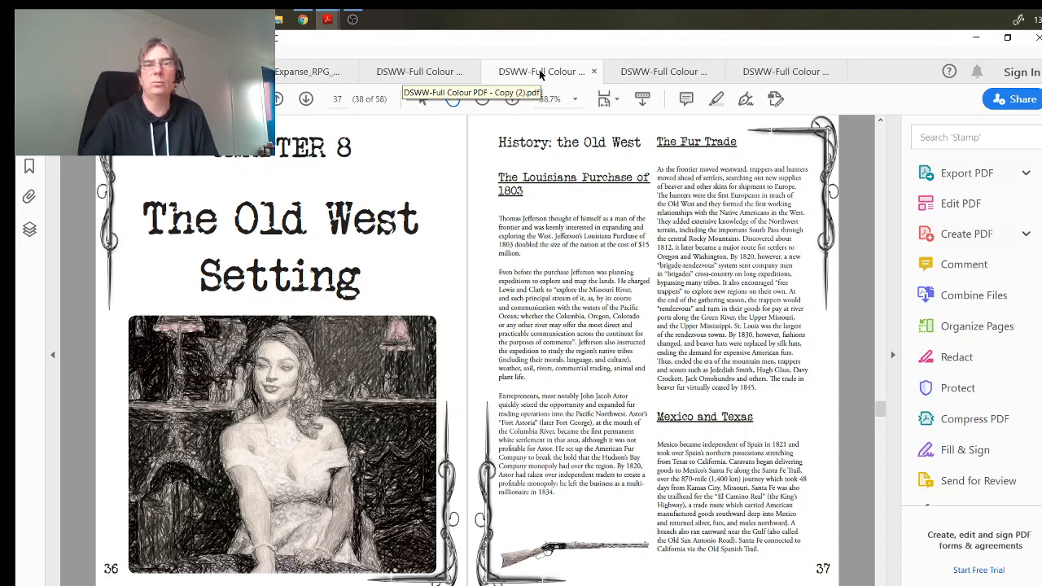
pyautogui.moveTo(440, 163)
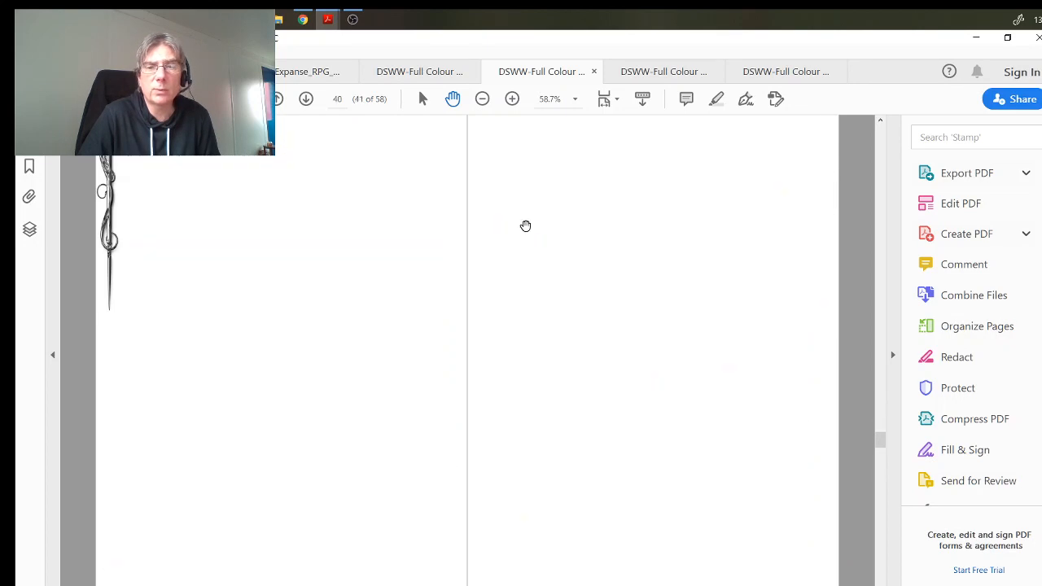
# Step: Scroll through pages 48–55, Buffalo Bill Cody to Butch Cassidy, reaching the Glossary
pyautogui.scroll(-3)
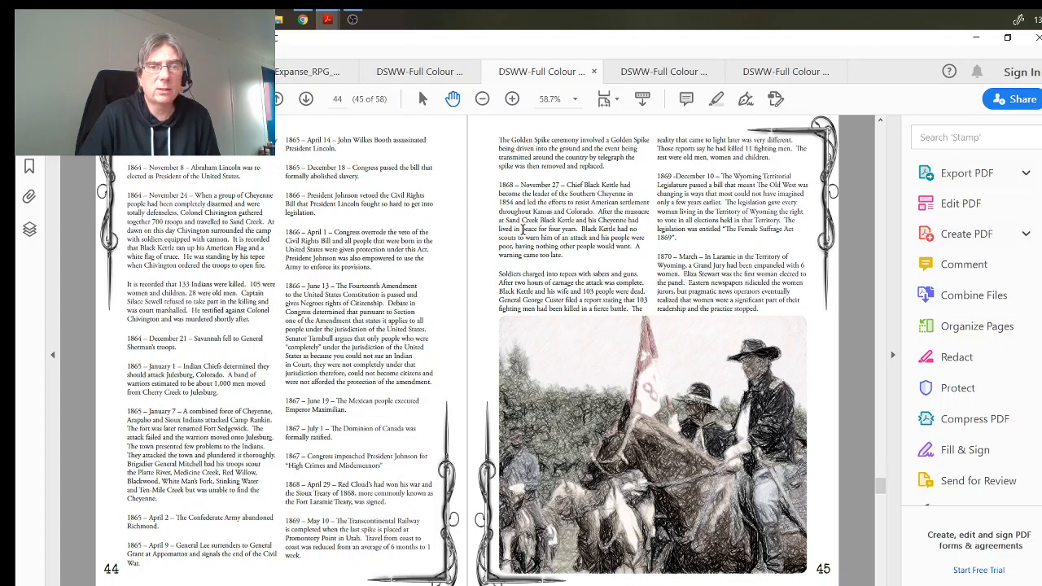
pyautogui.scroll(-3)
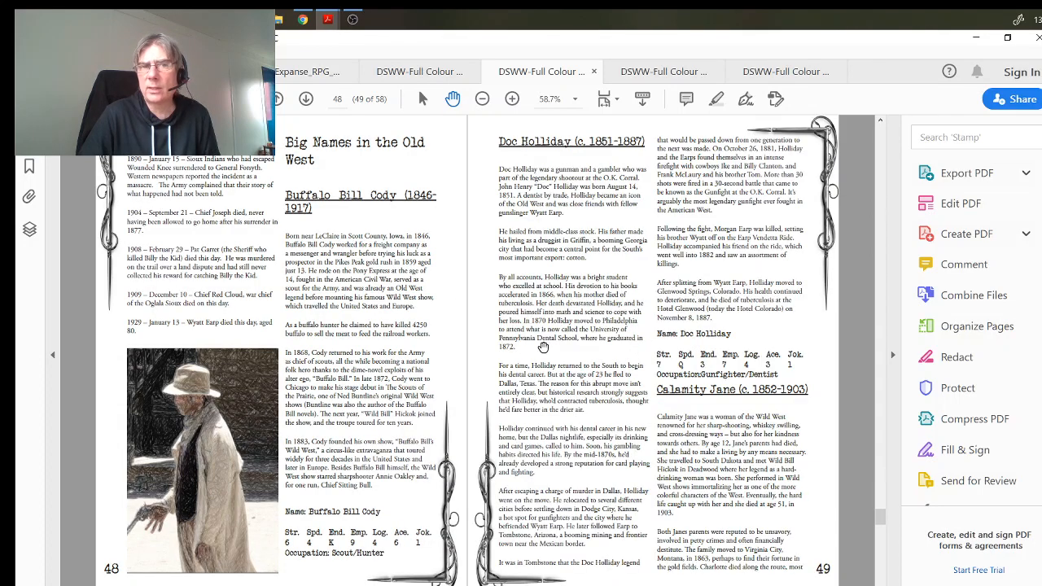
pyautogui.scroll(-3)
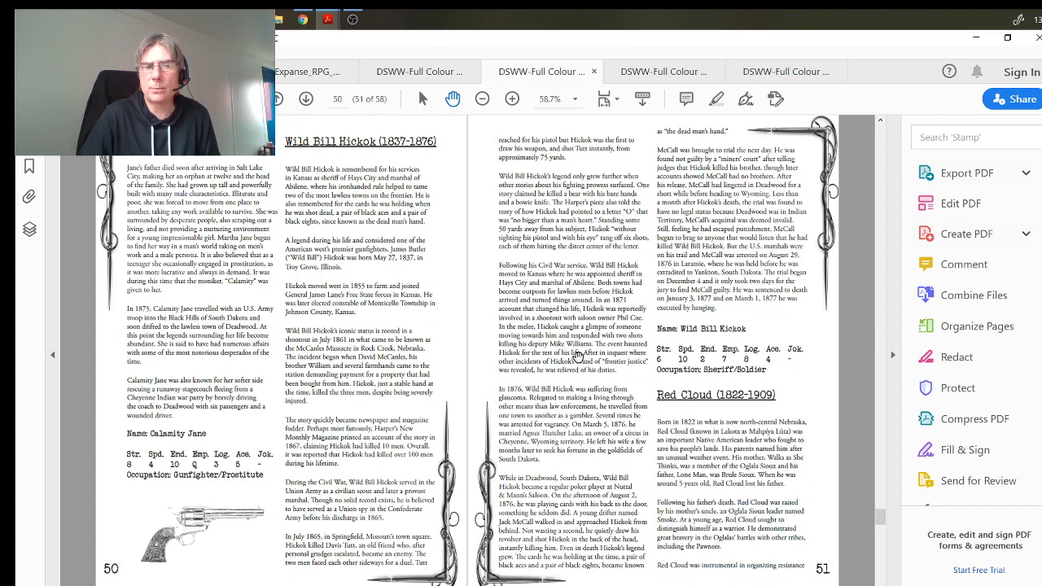
pyautogui.scroll(-3)
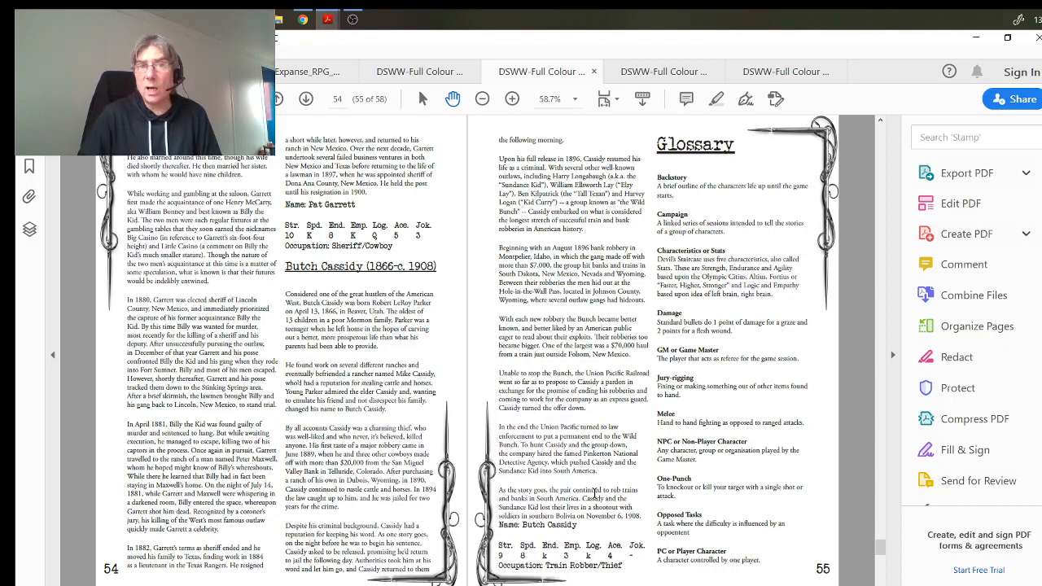
# Step: View the Credits page and follow the mojavemuleskinners.com Original Photography link
pyautogui.click(663, 72)
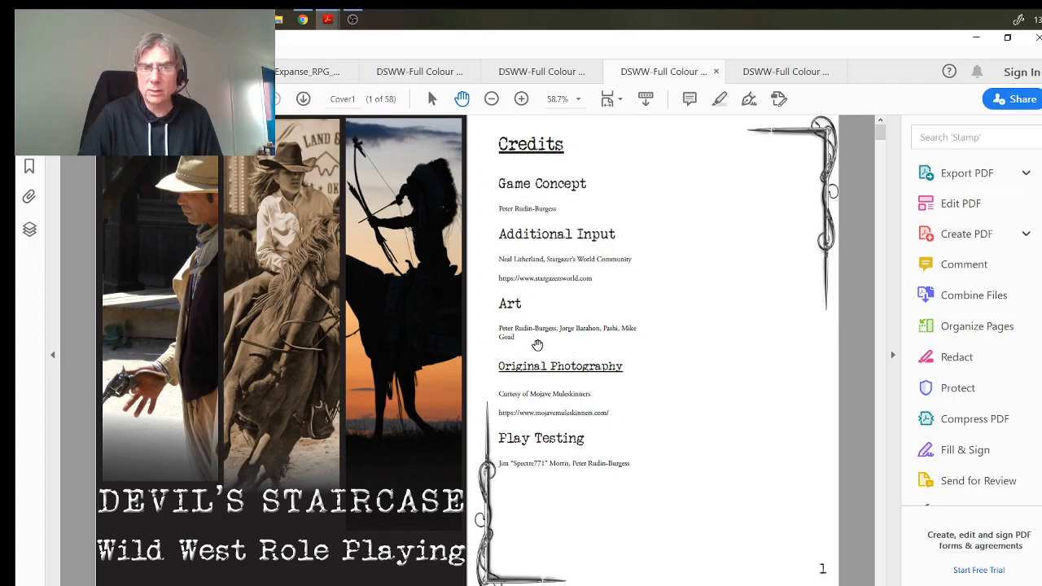
pyautogui.moveTo(576, 419)
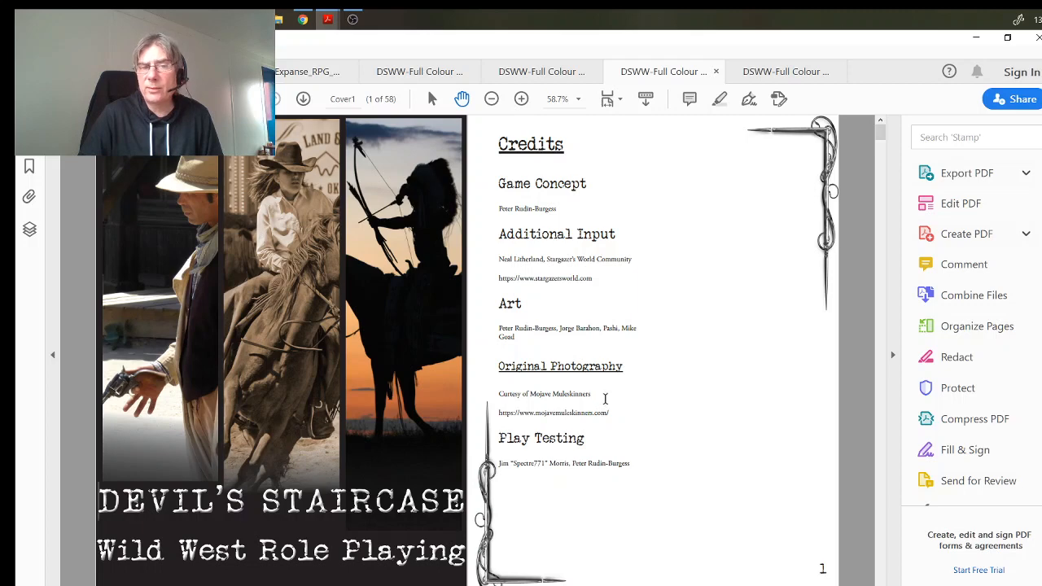
pyautogui.moveTo(552, 399)
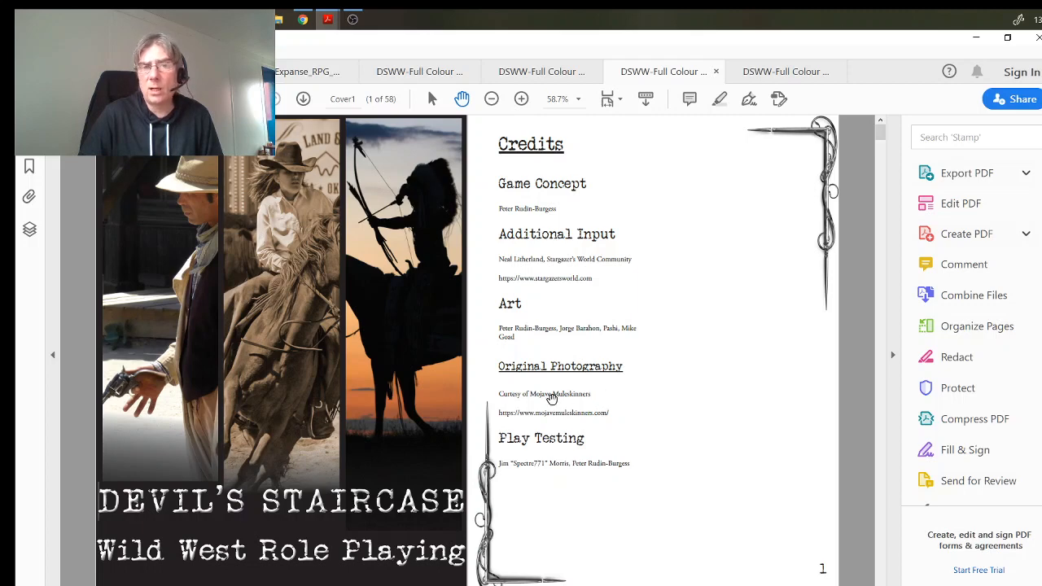
pyautogui.moveTo(652, 418)
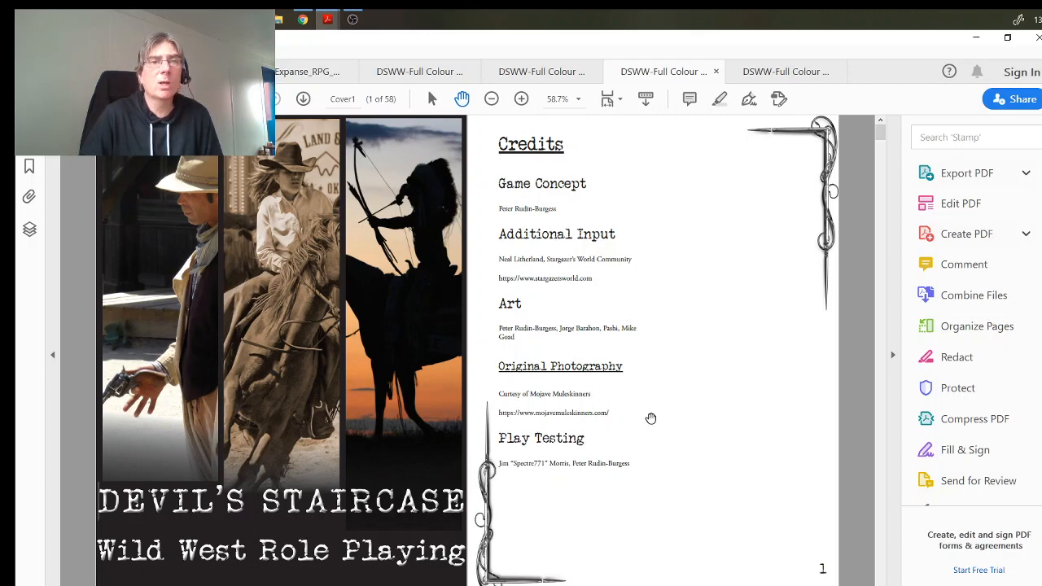
pyautogui.click(302, 19)
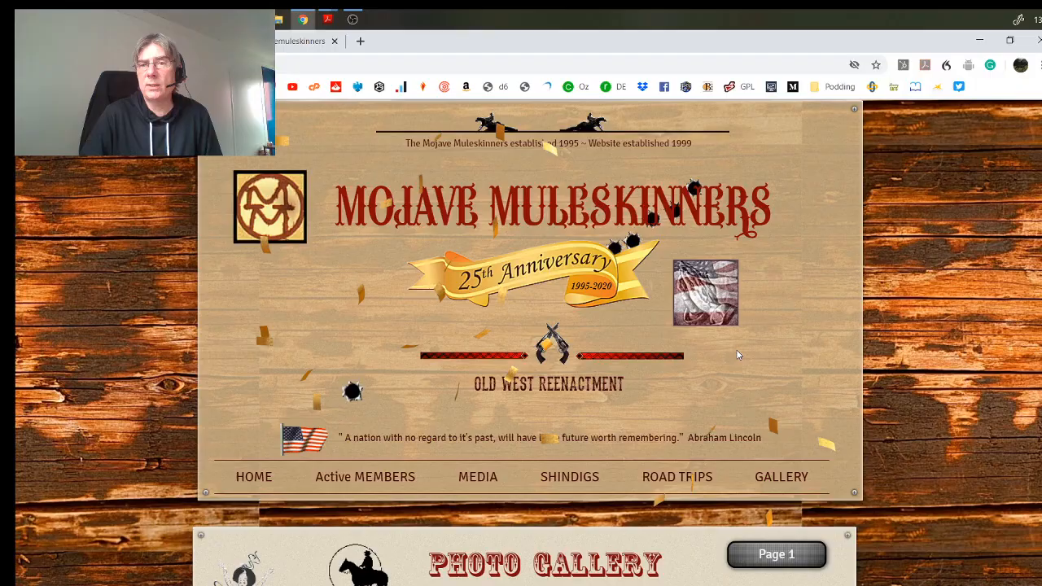
# Step: Scroll to the Mojave Muleskinners Photo Gallery and view the gunslinger photo
pyautogui.scroll(-3)
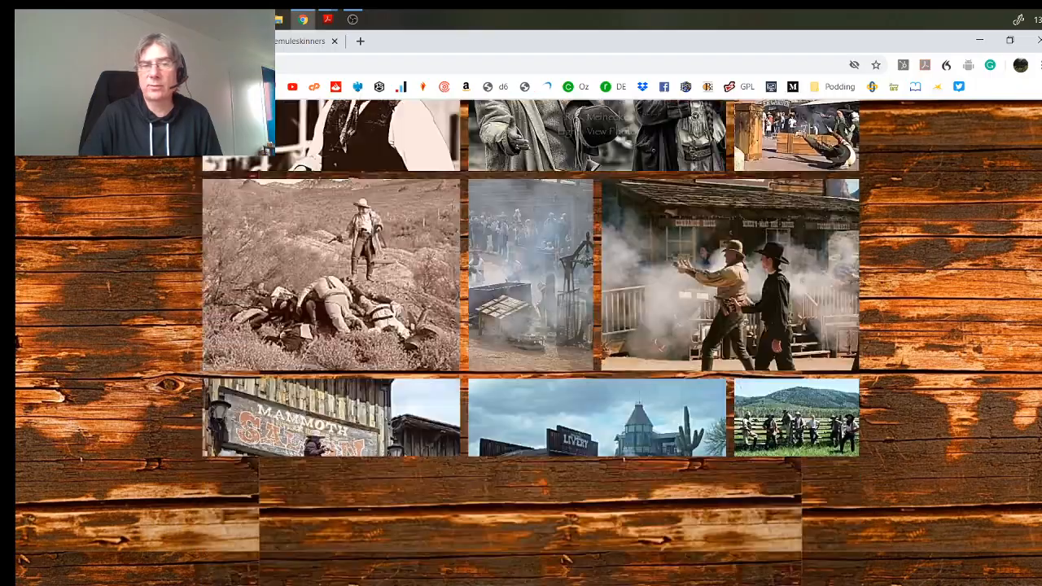
pyautogui.scroll(-3)
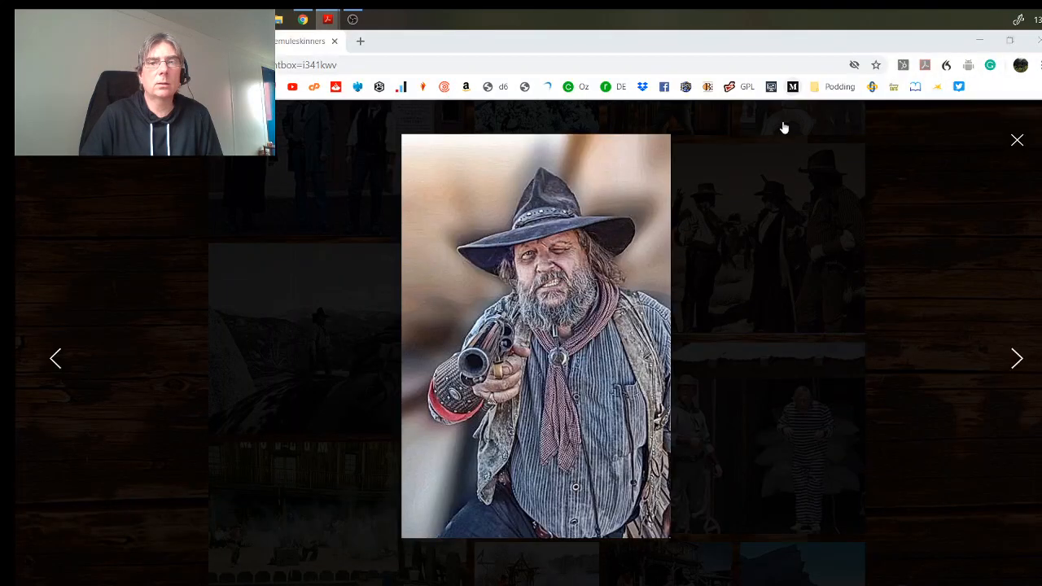
pyautogui.click(327, 19)
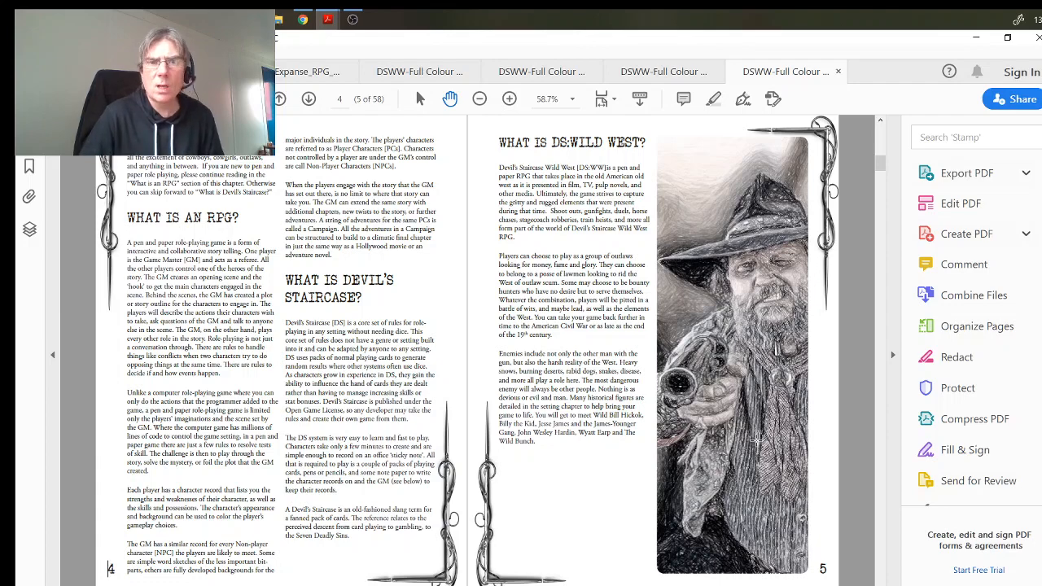
pyautogui.moveTo(547, 344)
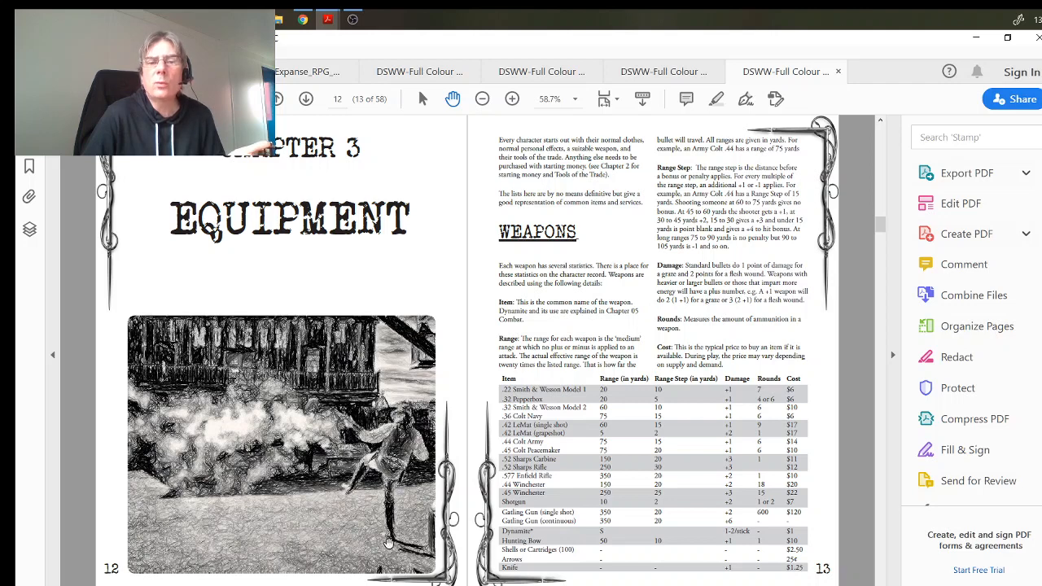
pyautogui.moveTo(564, 501)
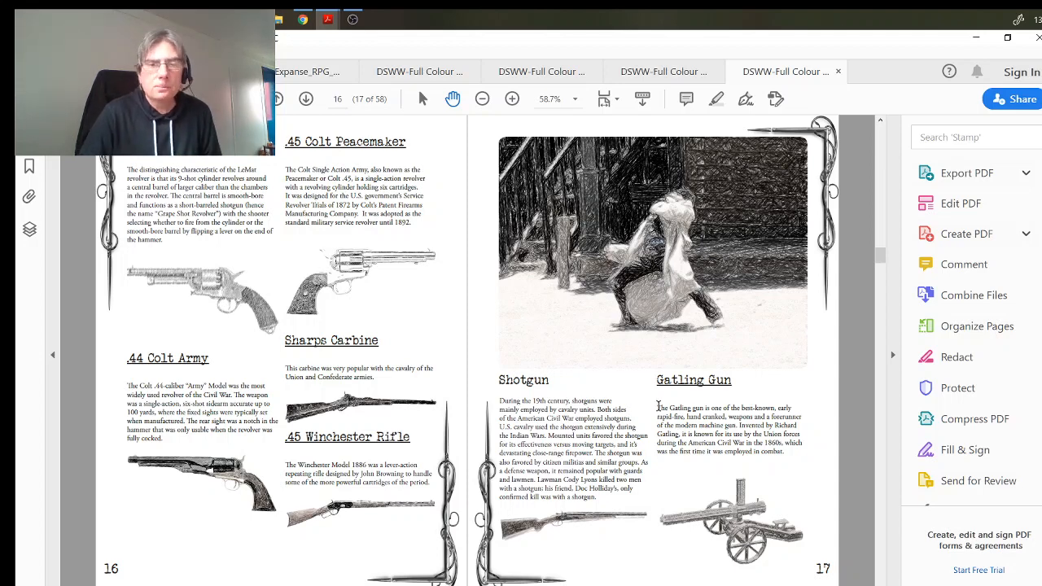
pyautogui.moveTo(241, 314)
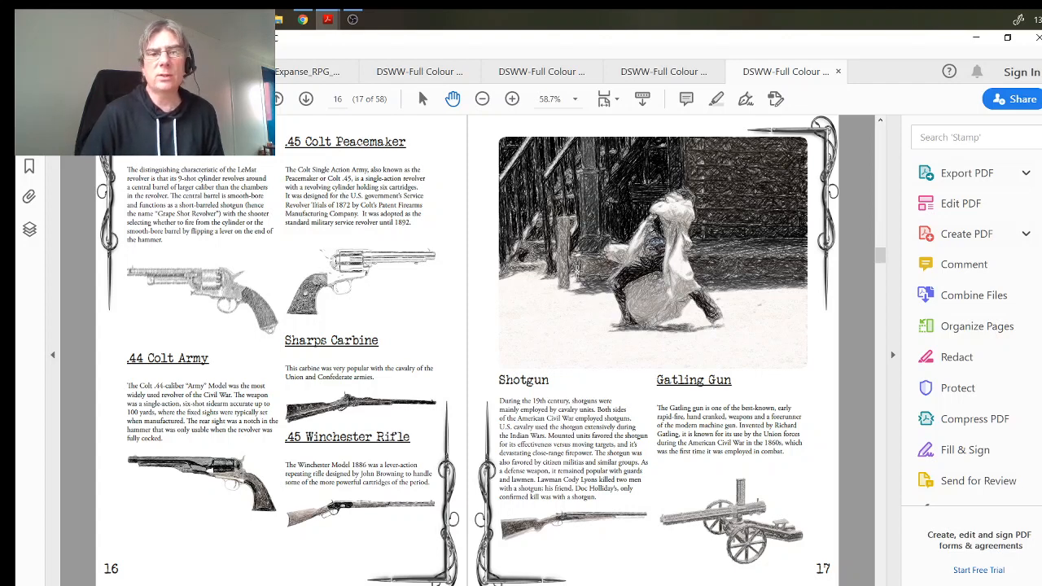
pyautogui.moveTo(671, 269)
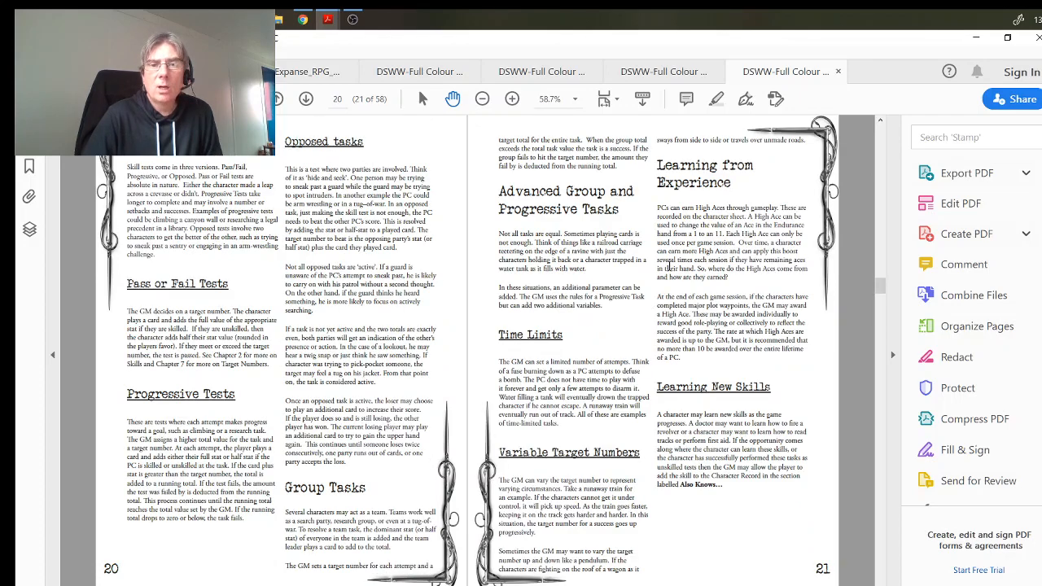
# Step: Scroll past equipment, weapons and action sequences to the Jokers spread, pages 26–27
pyautogui.scroll(-3)
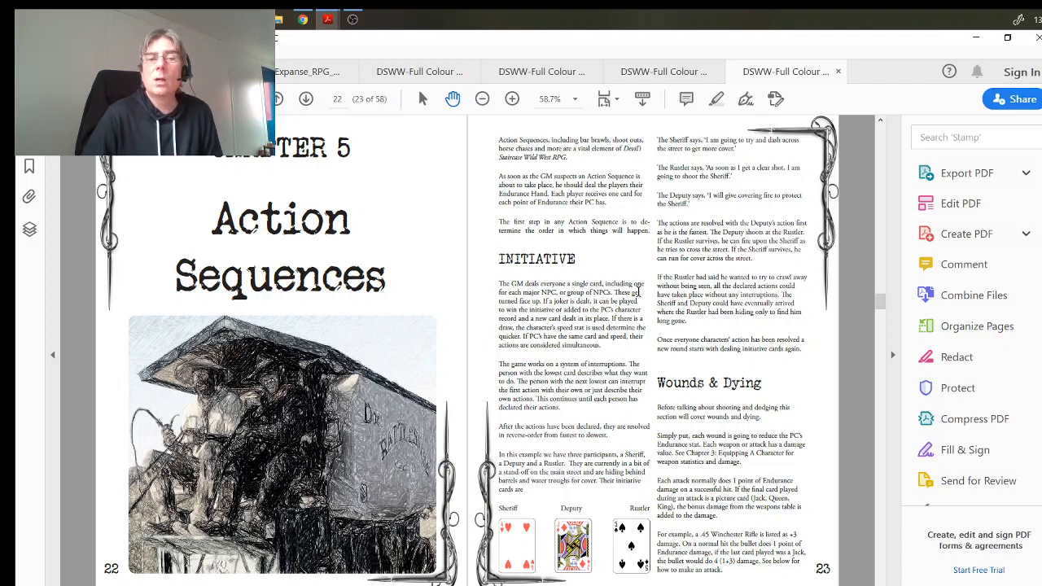
pyautogui.scroll(-3)
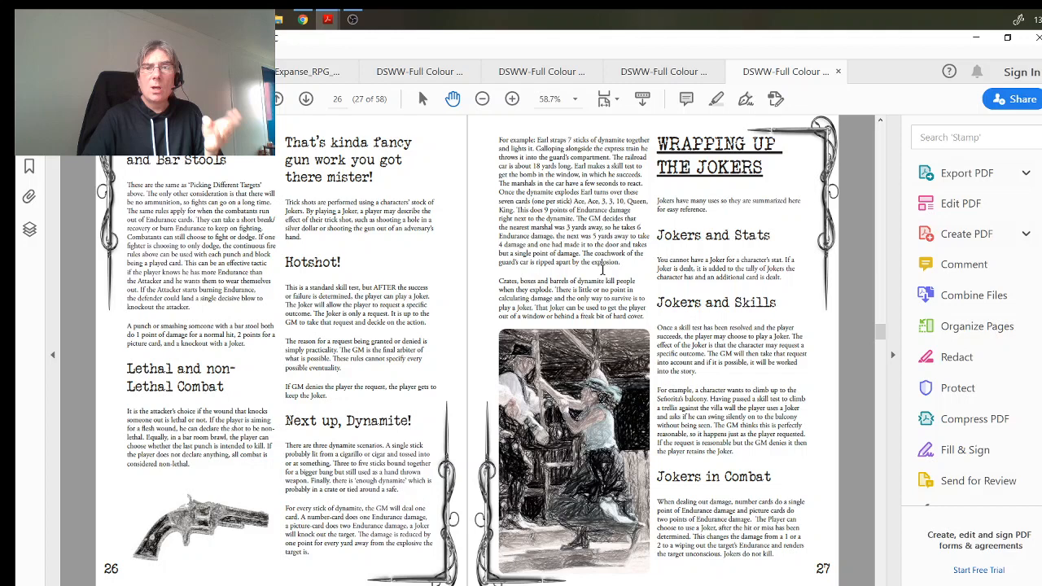
# Step: Scroll past creatures and scene types to the Chapter 8 Old West Setting spread
pyautogui.scroll(-3)
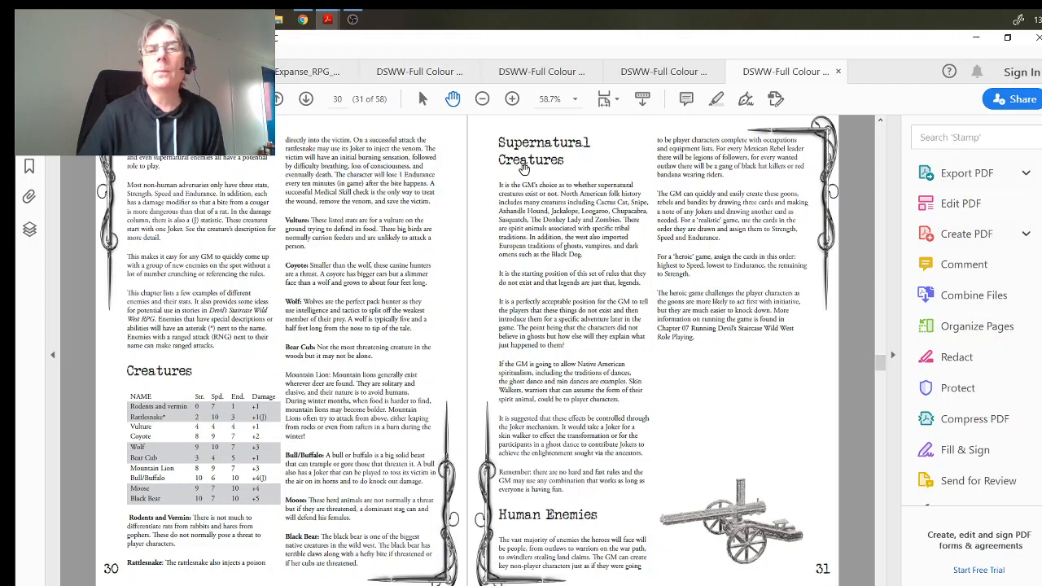
pyautogui.moveTo(649, 366)
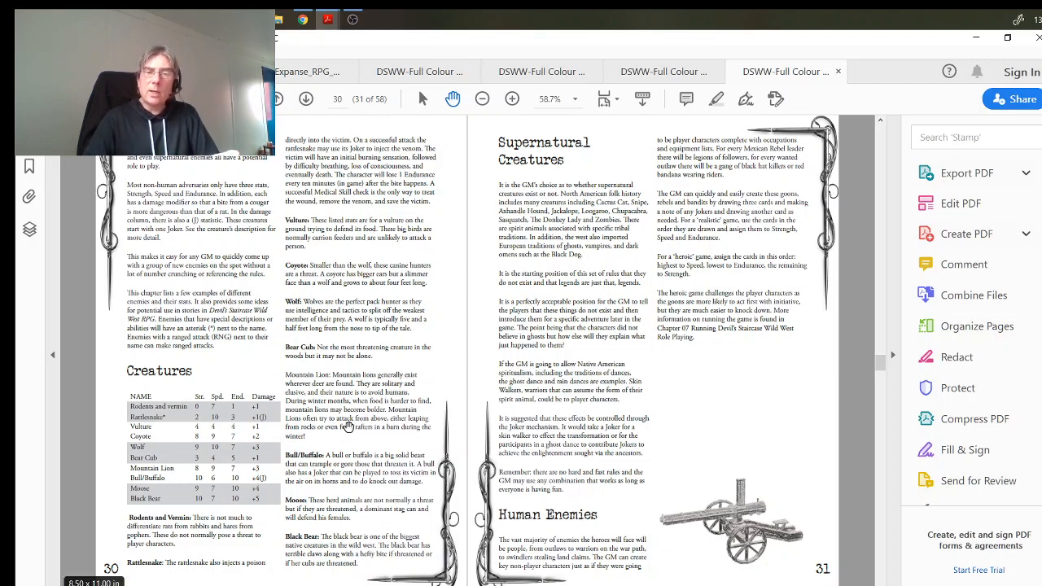
pyautogui.moveTo(448, 567)
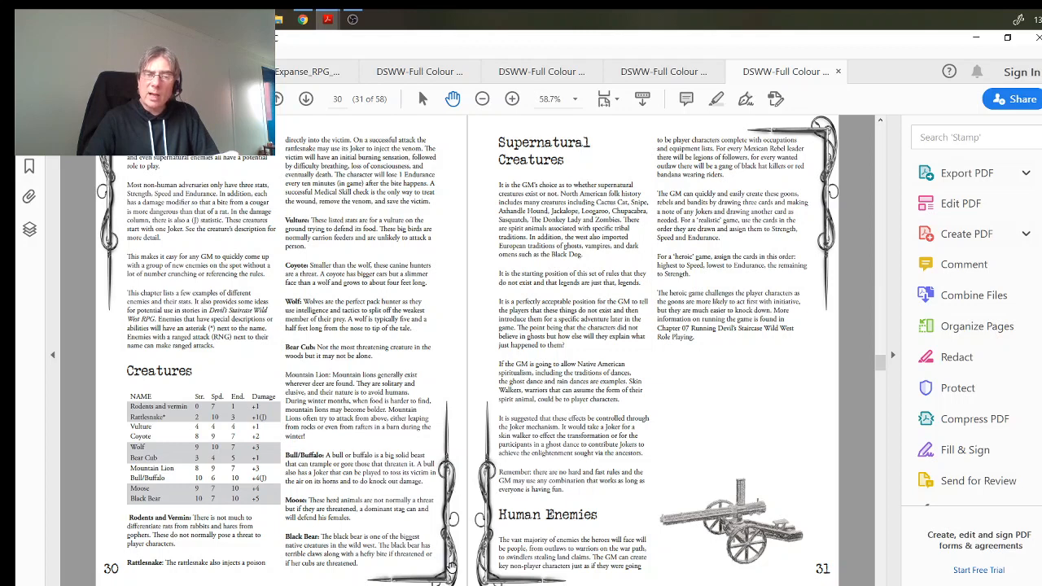
pyautogui.moveTo(668, 420)
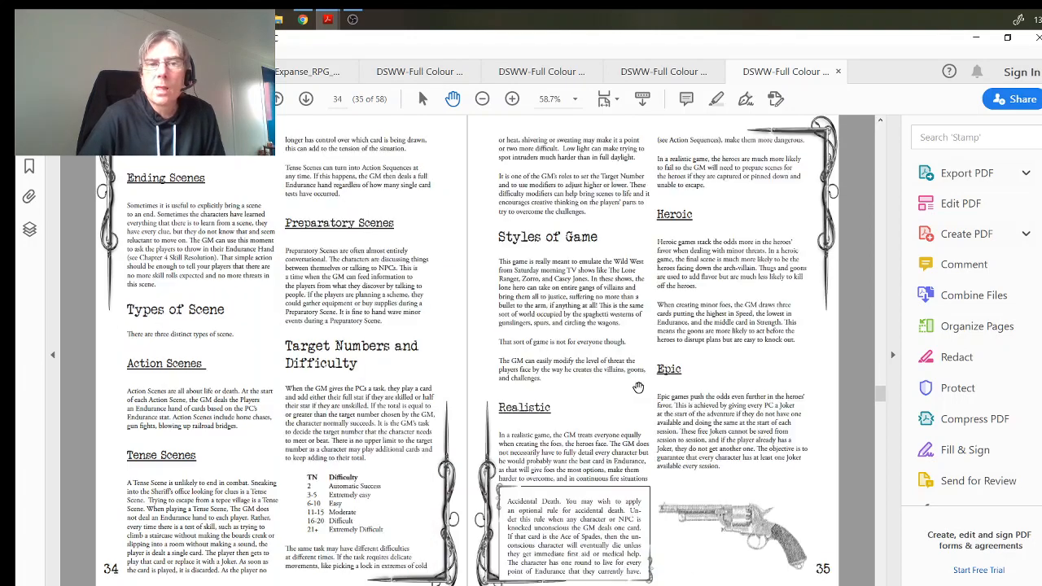
pyautogui.scroll(-3)
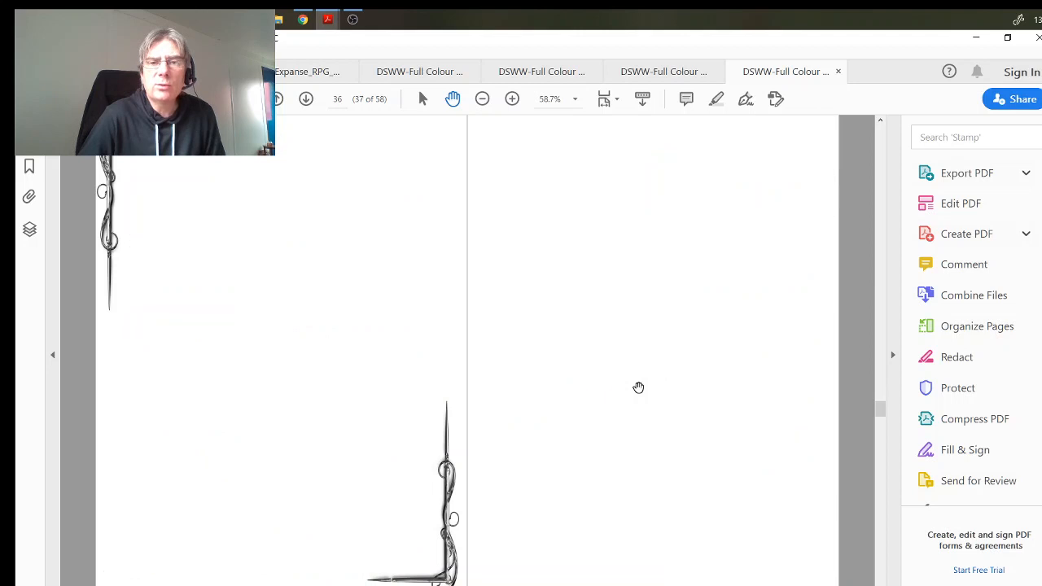
pyautogui.scroll(3)
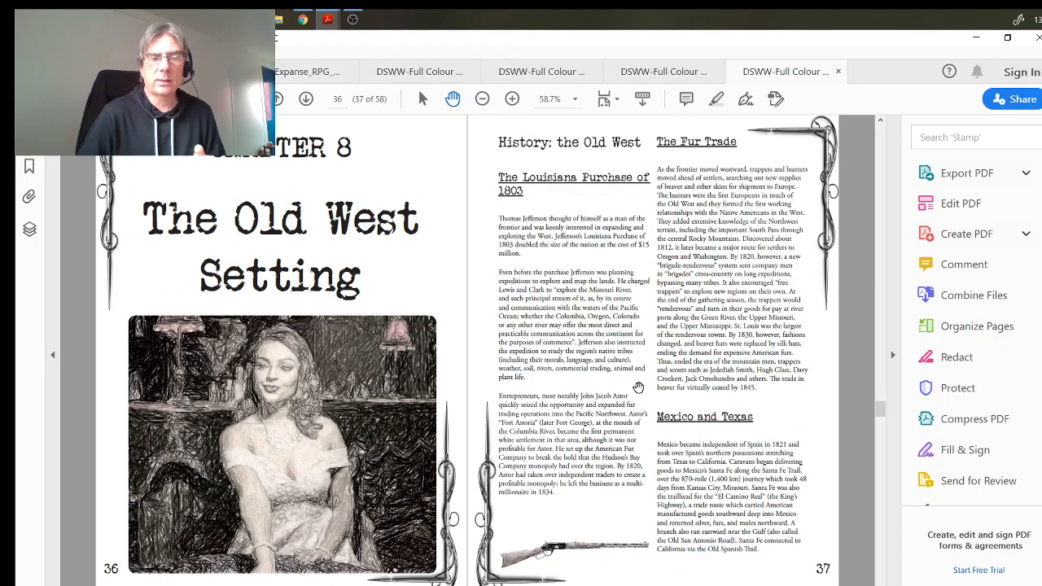